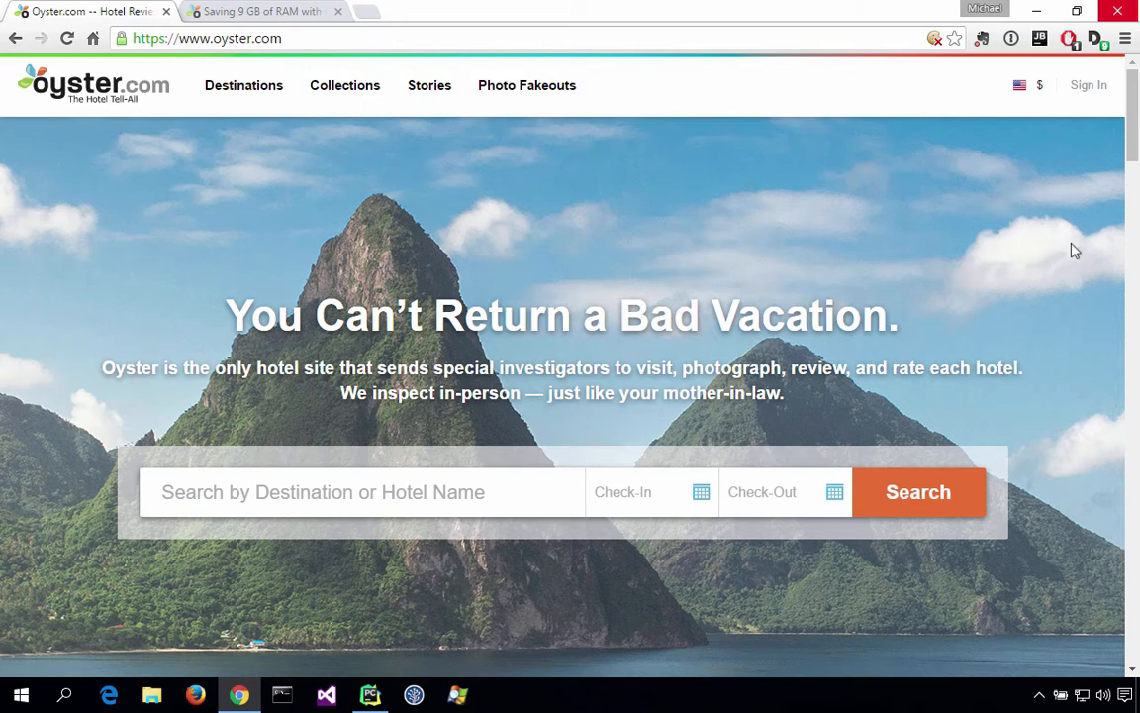
View the Oyster.com blog post on saving 9 GB of RAM with __slots__, then return to the memory-hacking script.
click(262, 12)
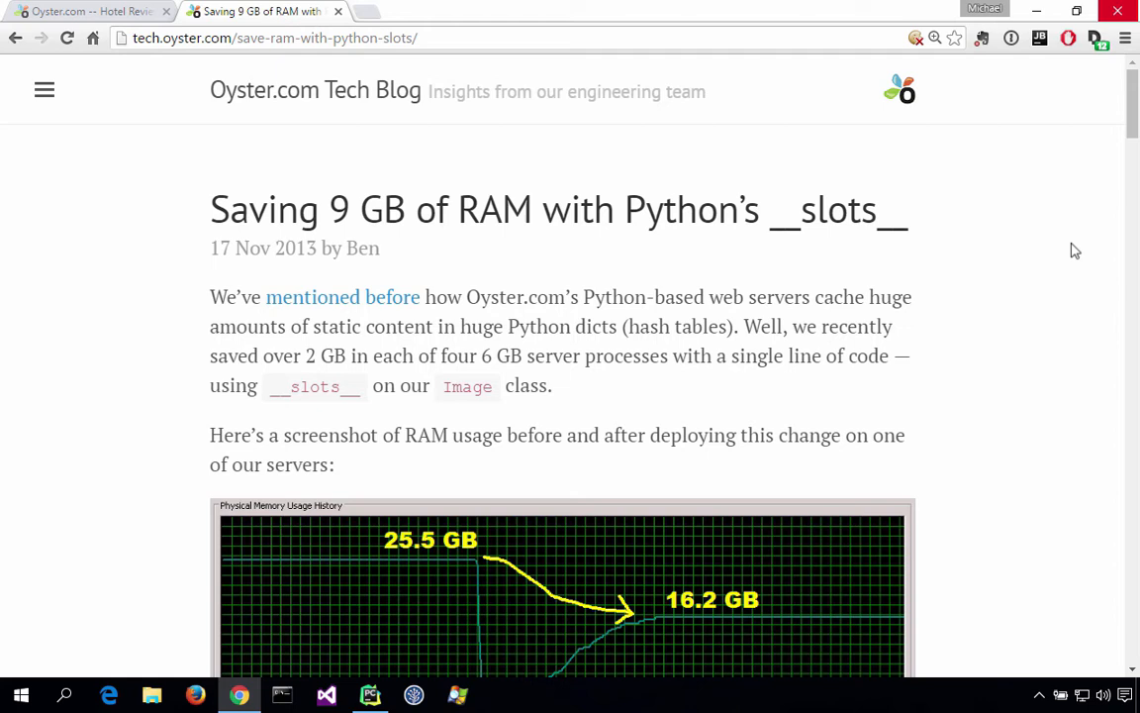
mouse_move(511, 670)
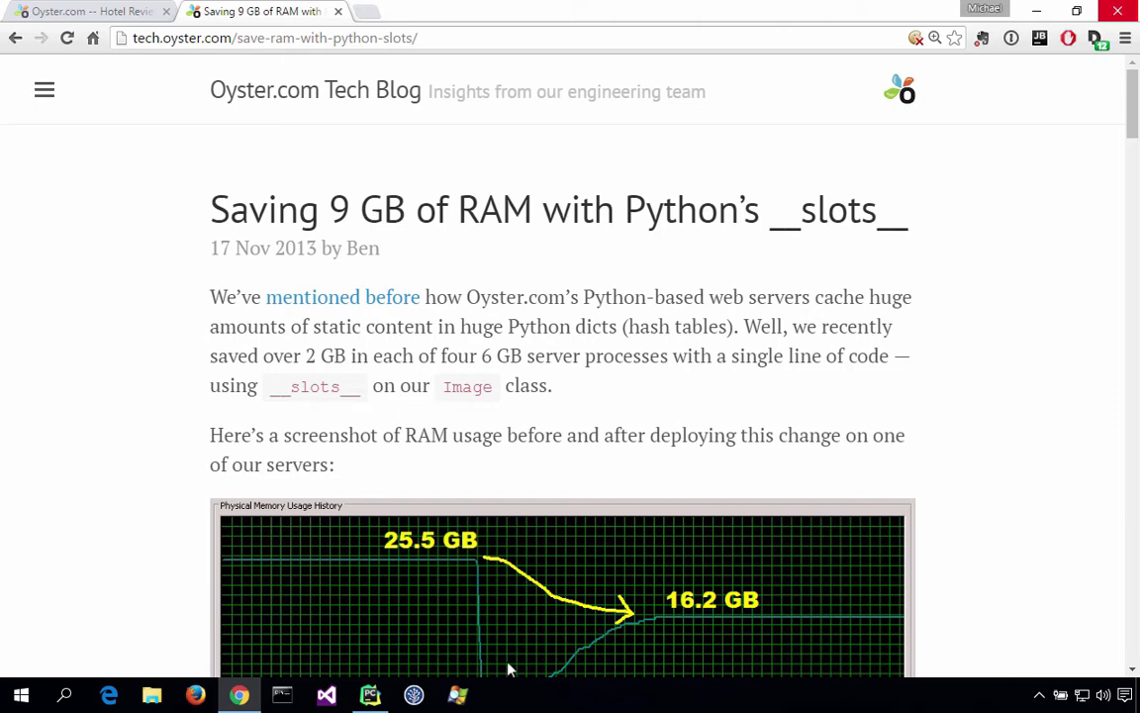
click(369, 693)
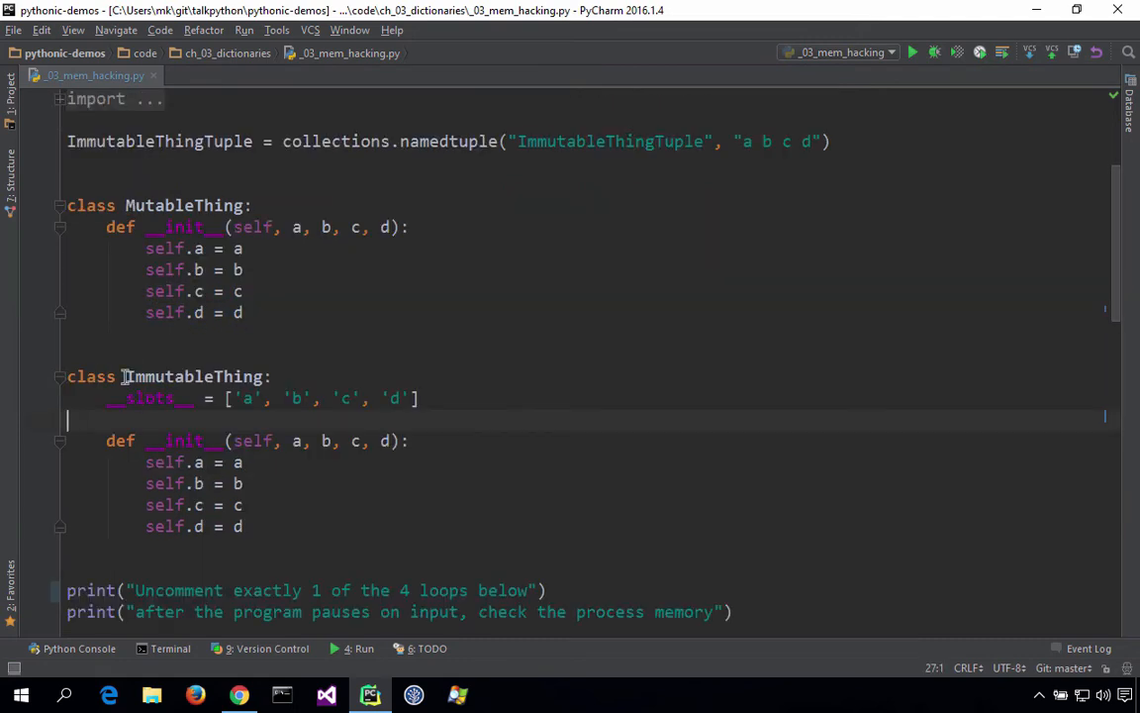
double_click(194, 376)
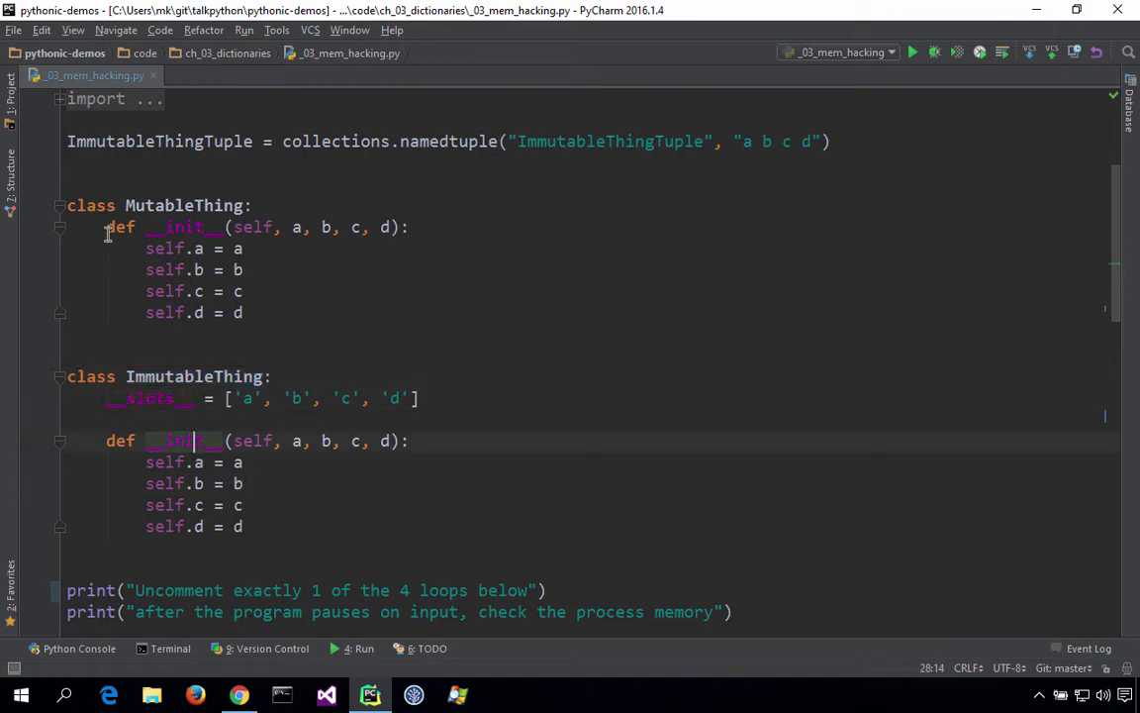
drag(107, 226, 242, 313)
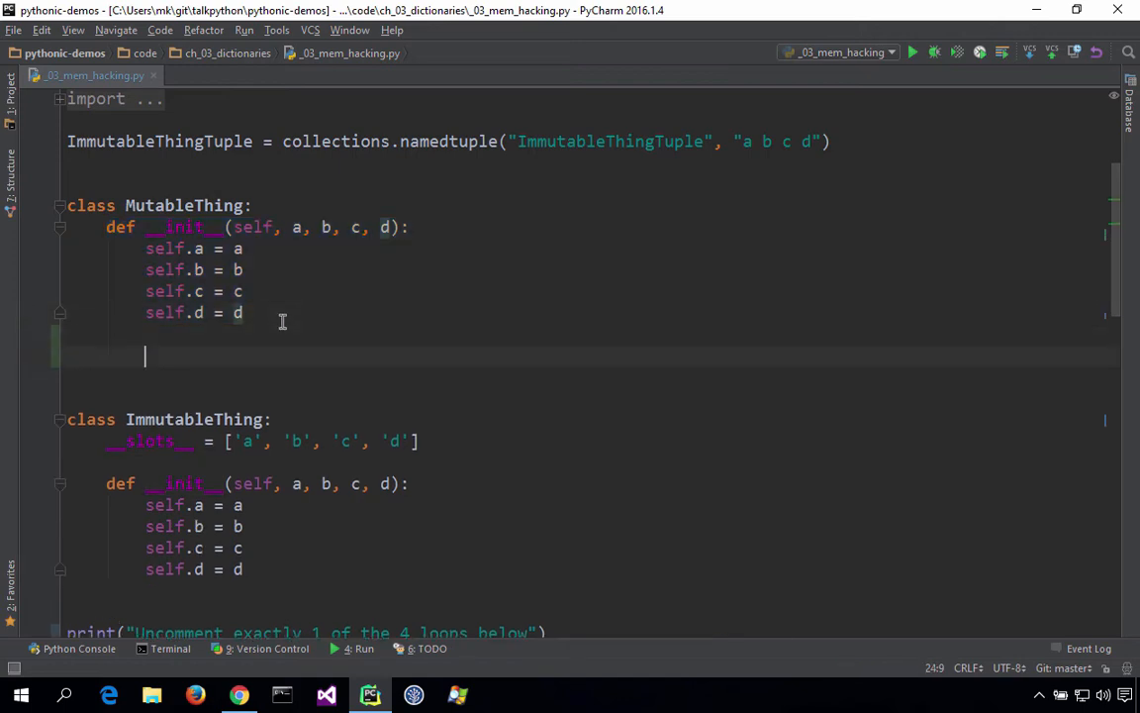
text(self.)
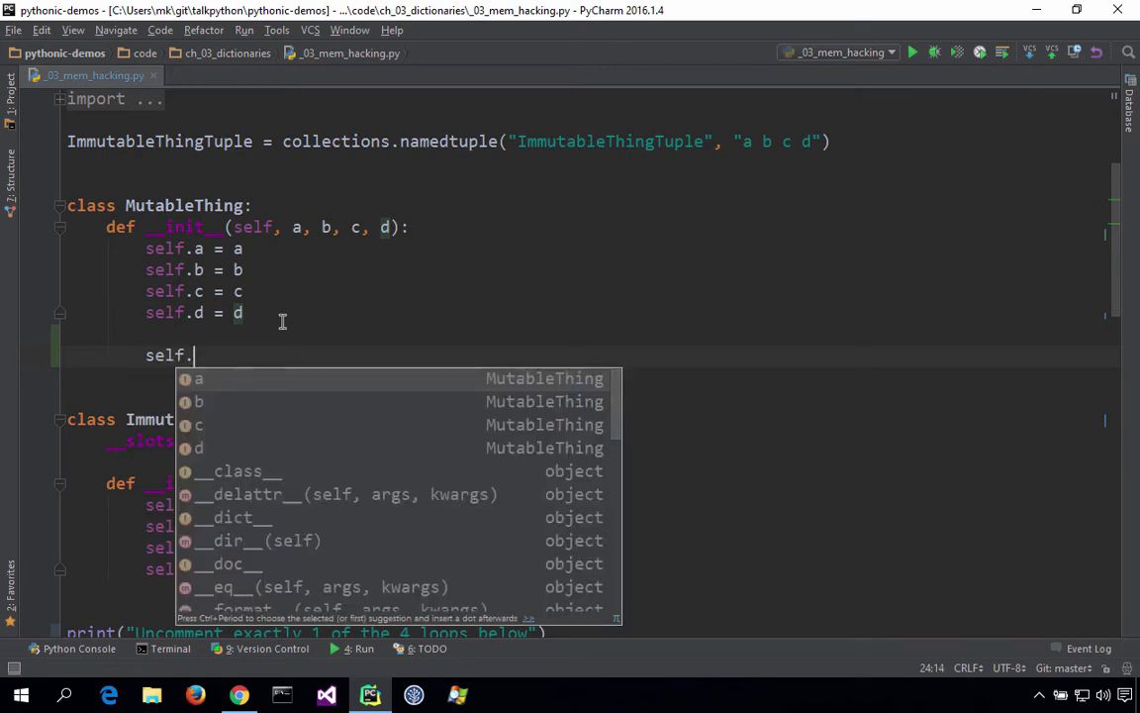
text(__dict__)
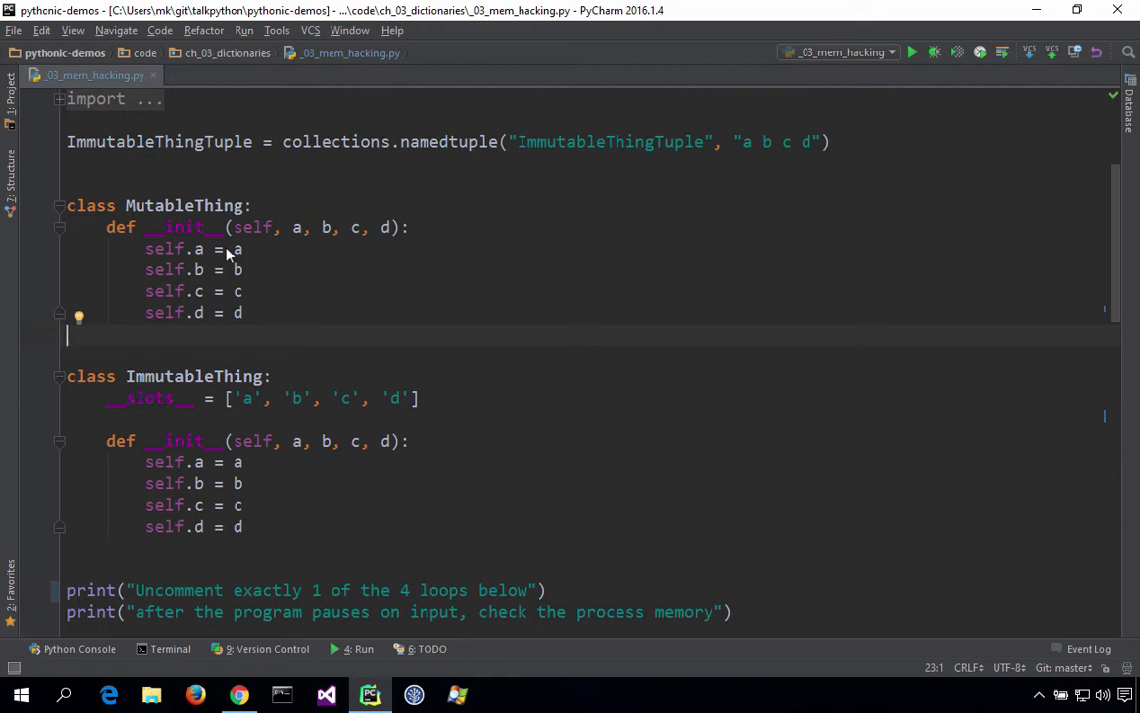
double_click(194, 376)
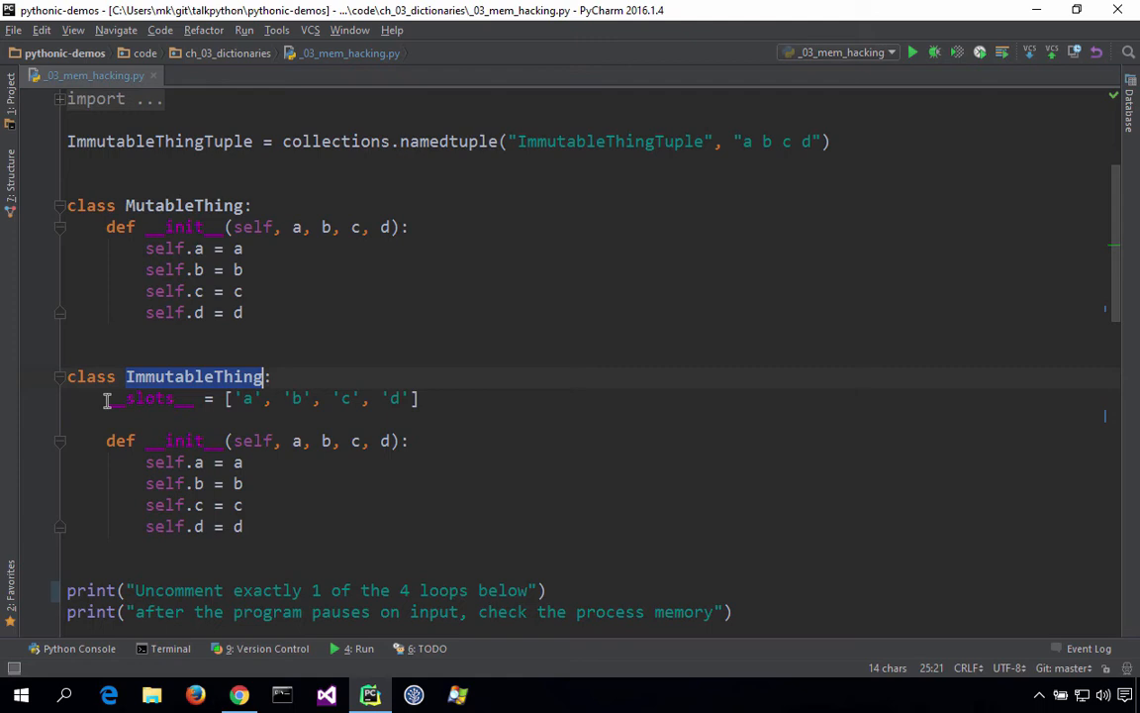
double_click(150, 398)
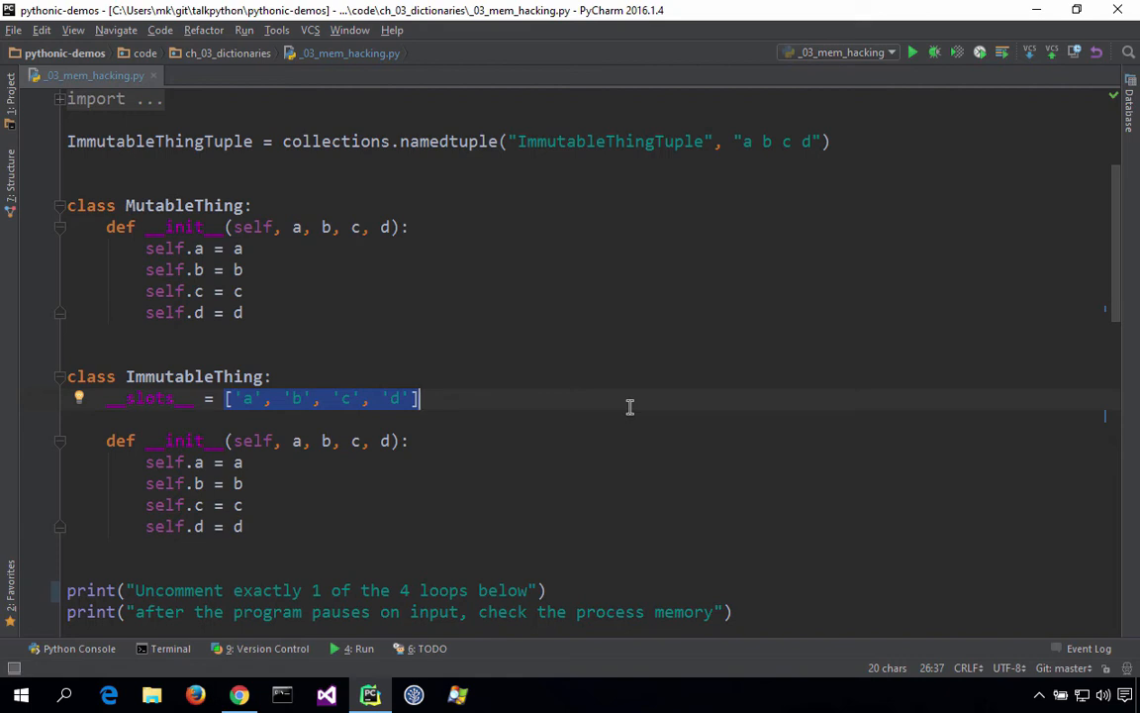
key(enter)
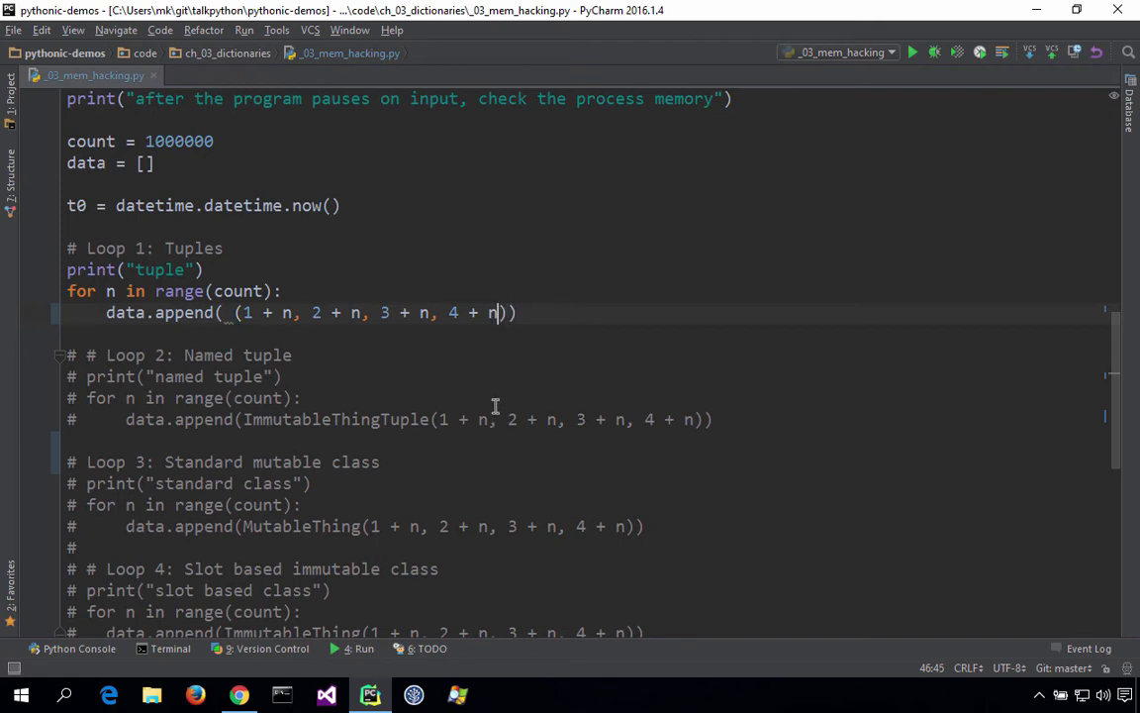
drag(233, 313, 499, 312)
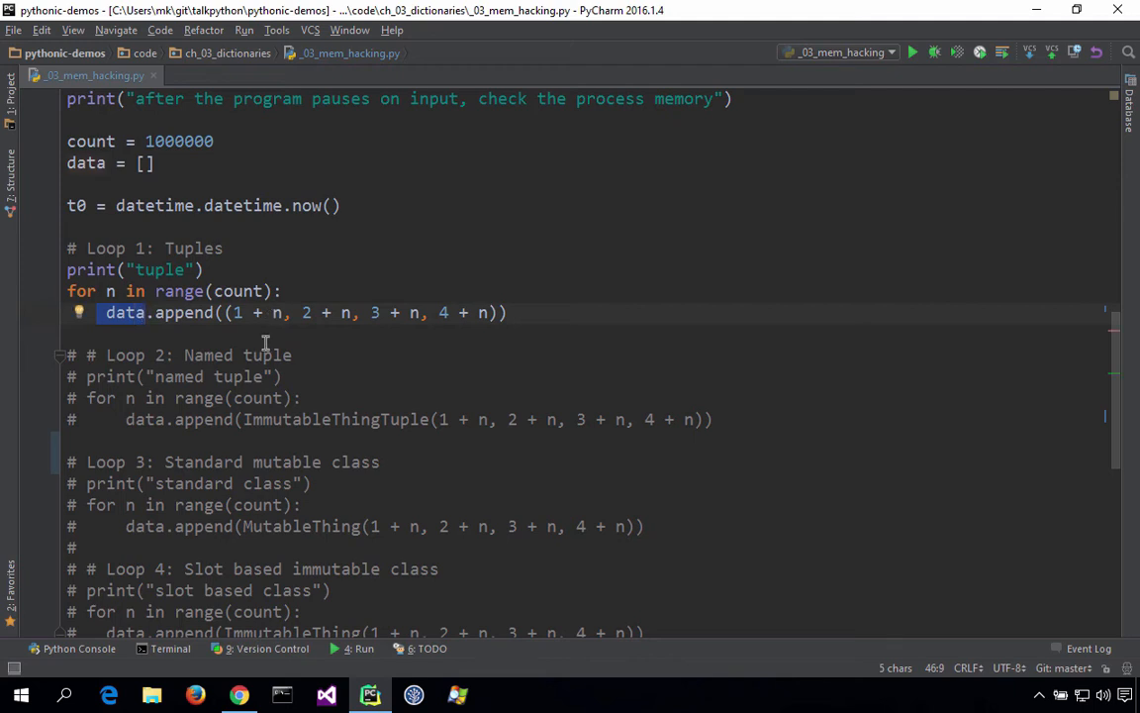
scroll(down, 3)
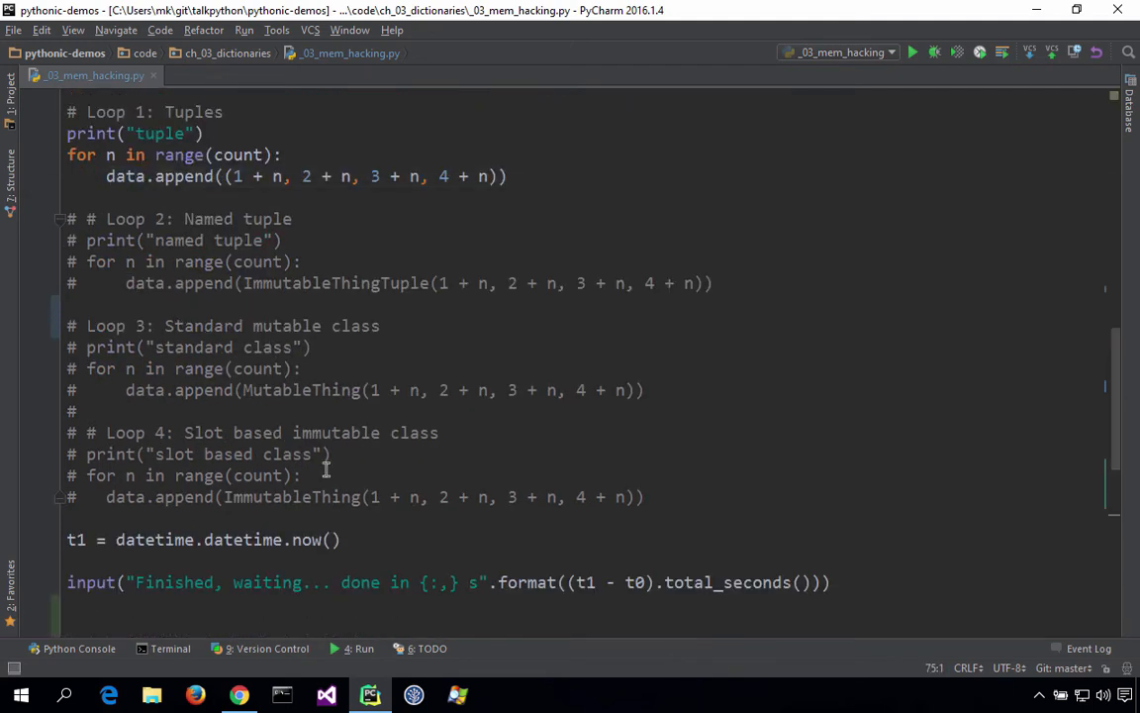
drag(134, 582, 380, 582)
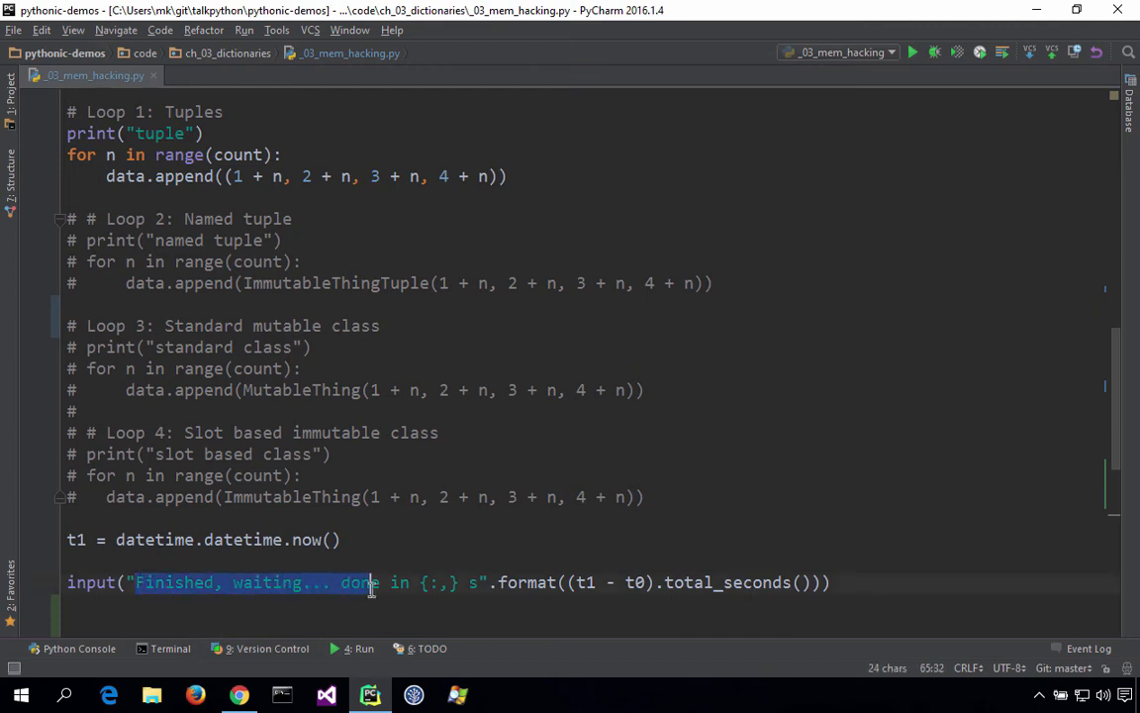
click(87, 582)
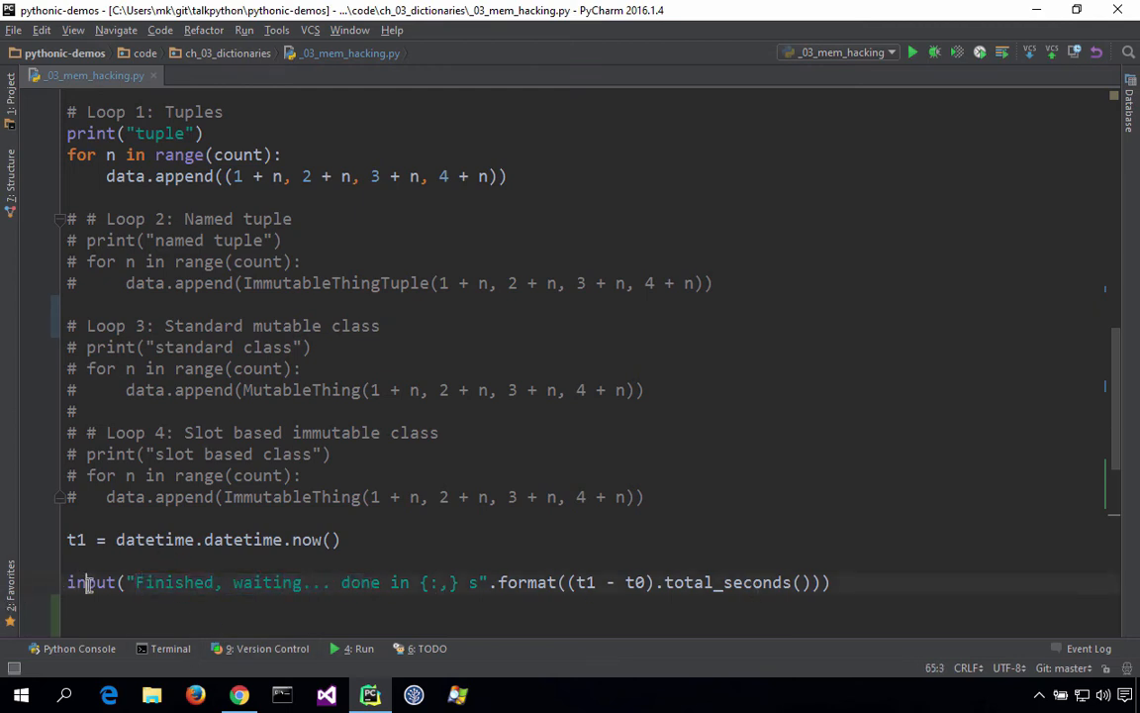
double_click(89, 582)
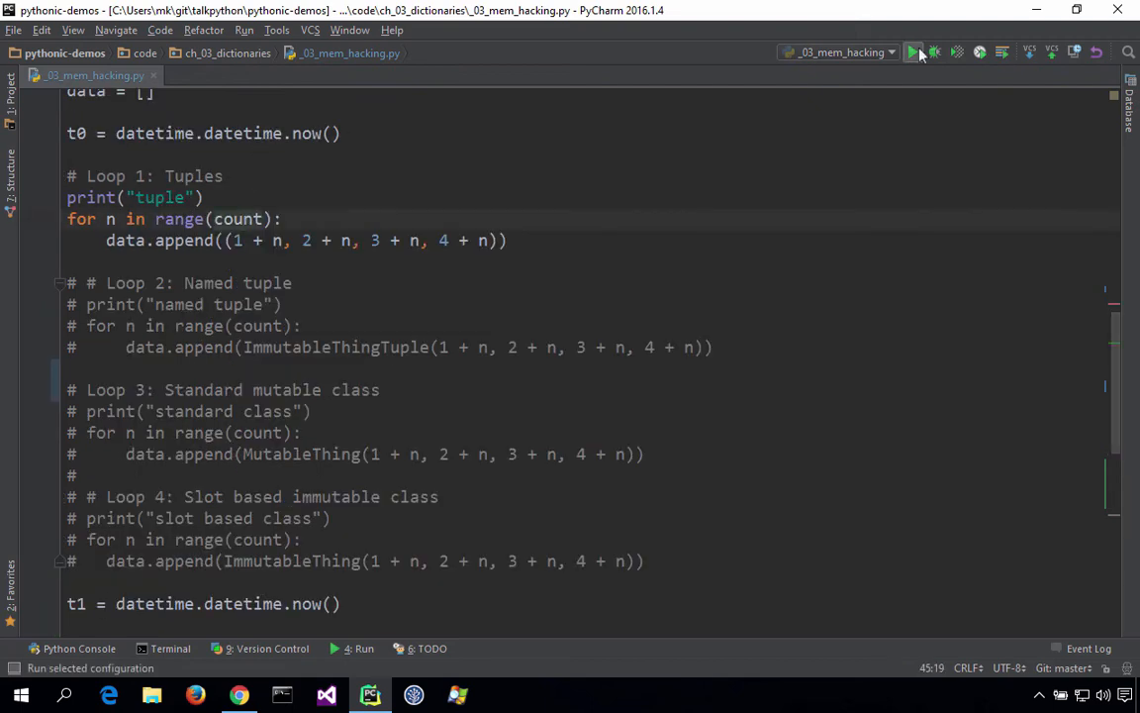
Run the tuple-loop version (0.552904 s) and inspect python.exe's memory in Process Explorer's Properties.
click(912, 51)
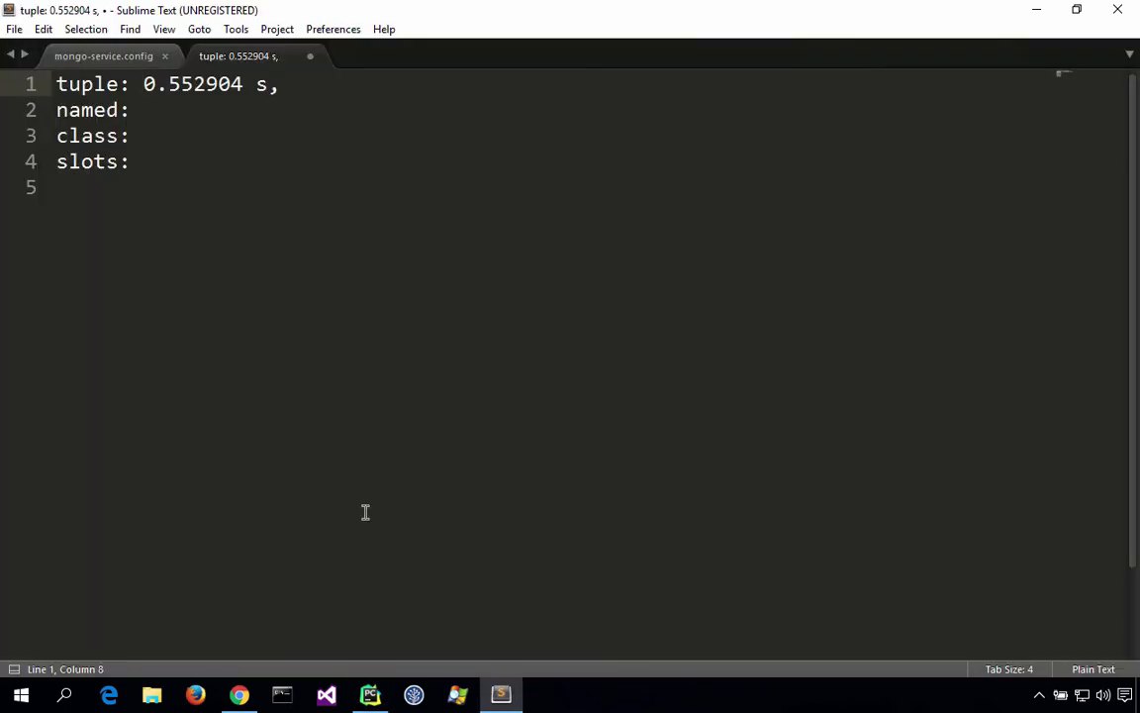
click(142, 83)
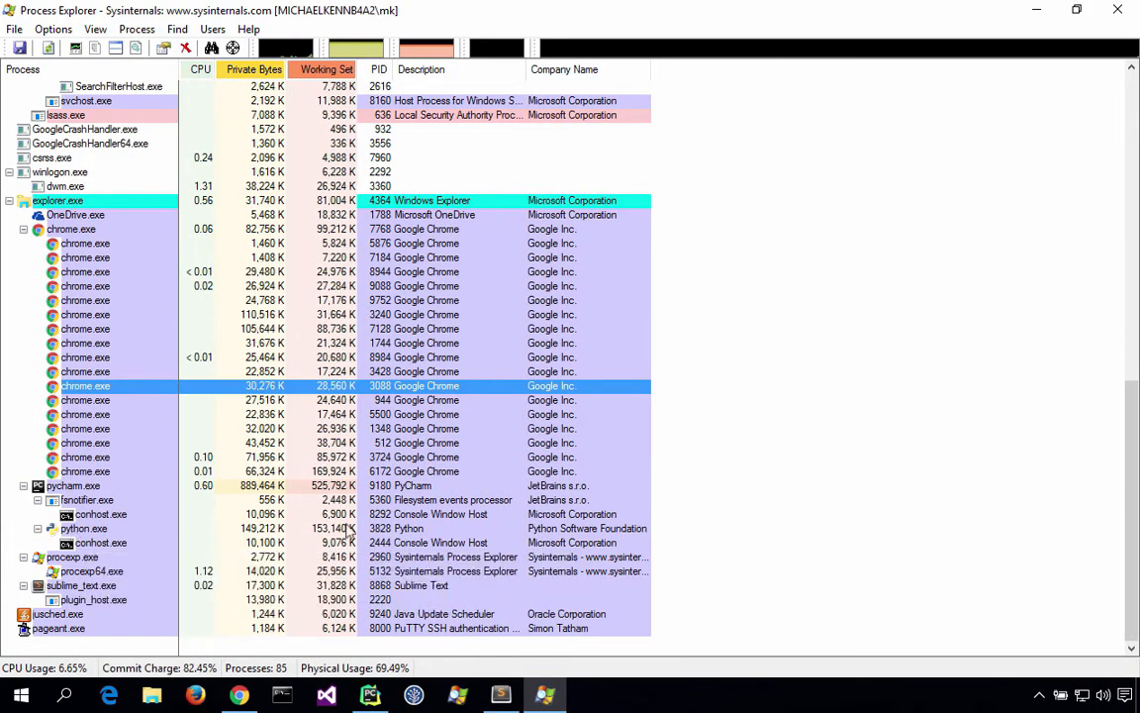
double_click(83, 527)
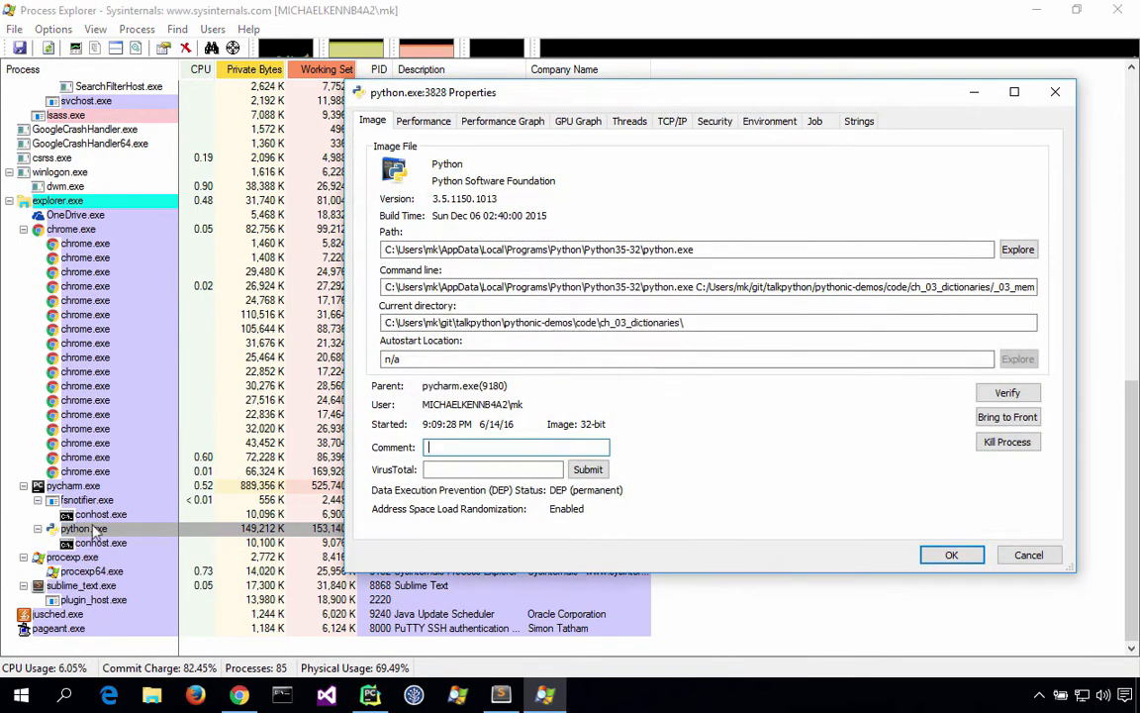
click(503, 121)
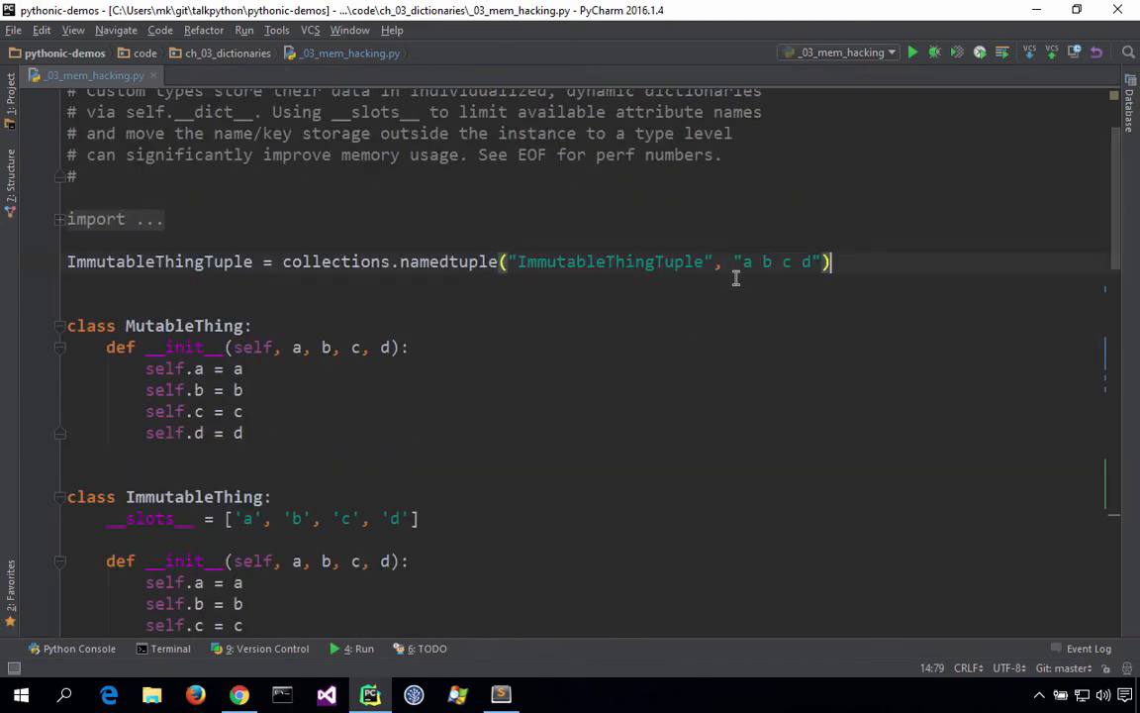
Log the named-tuple run time as '1.743079 s,' in the notes.
scroll(down, 3)
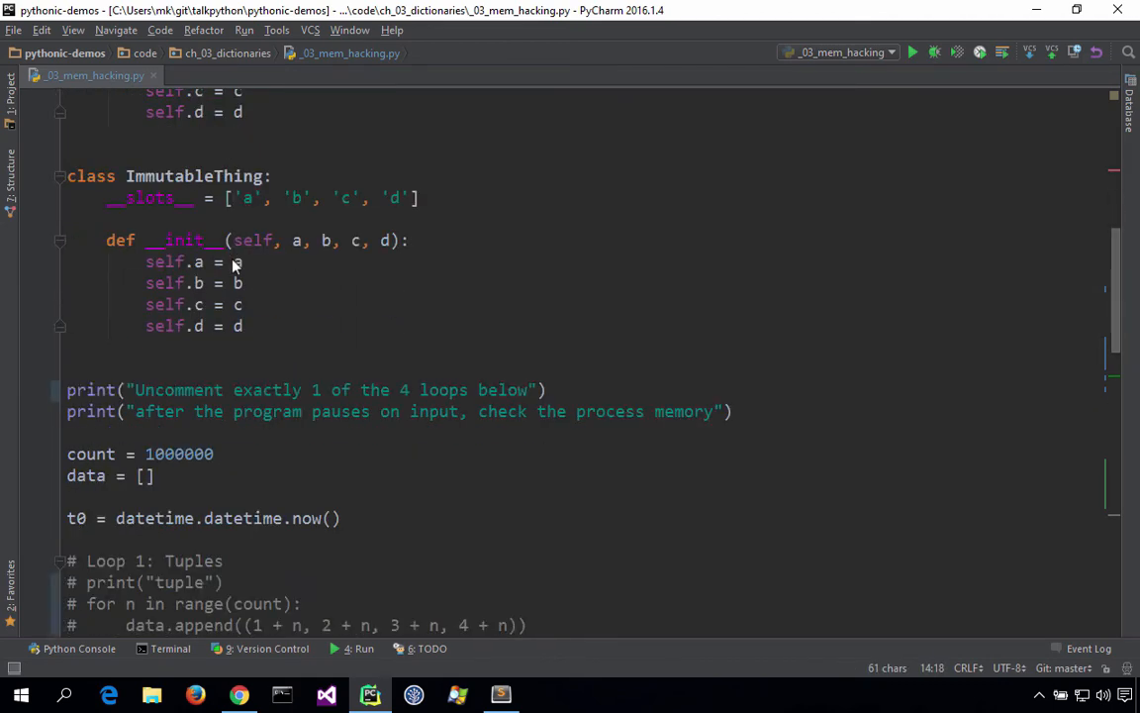
scroll(down, 3)
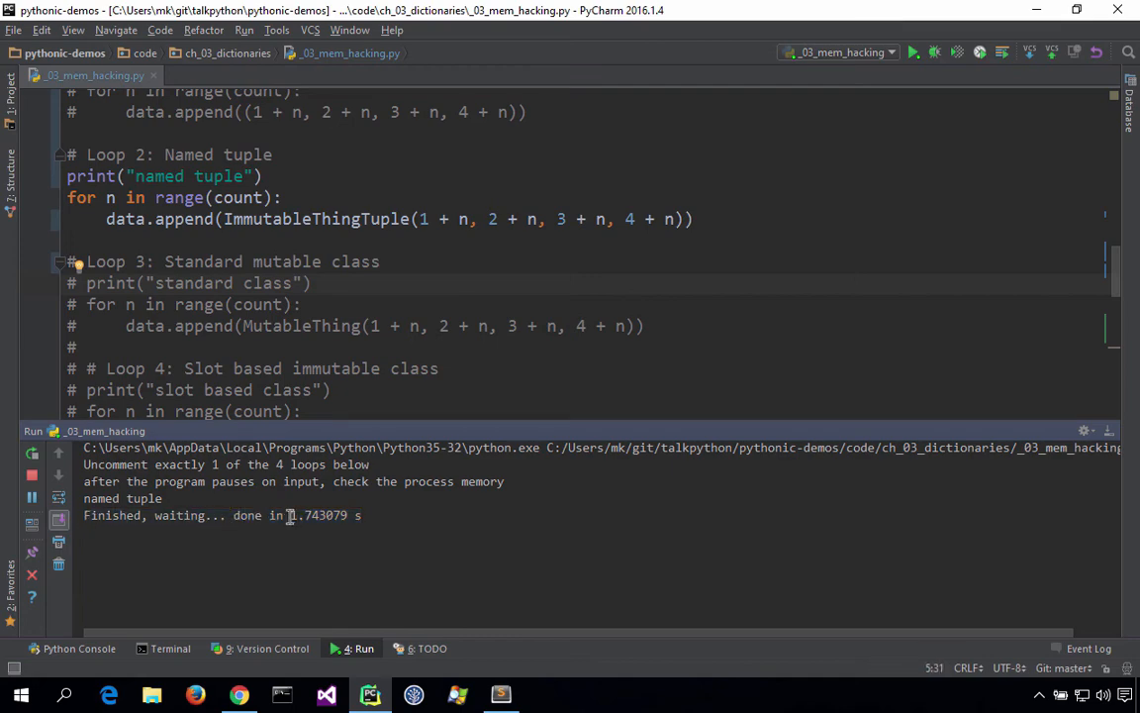
click(370, 693)
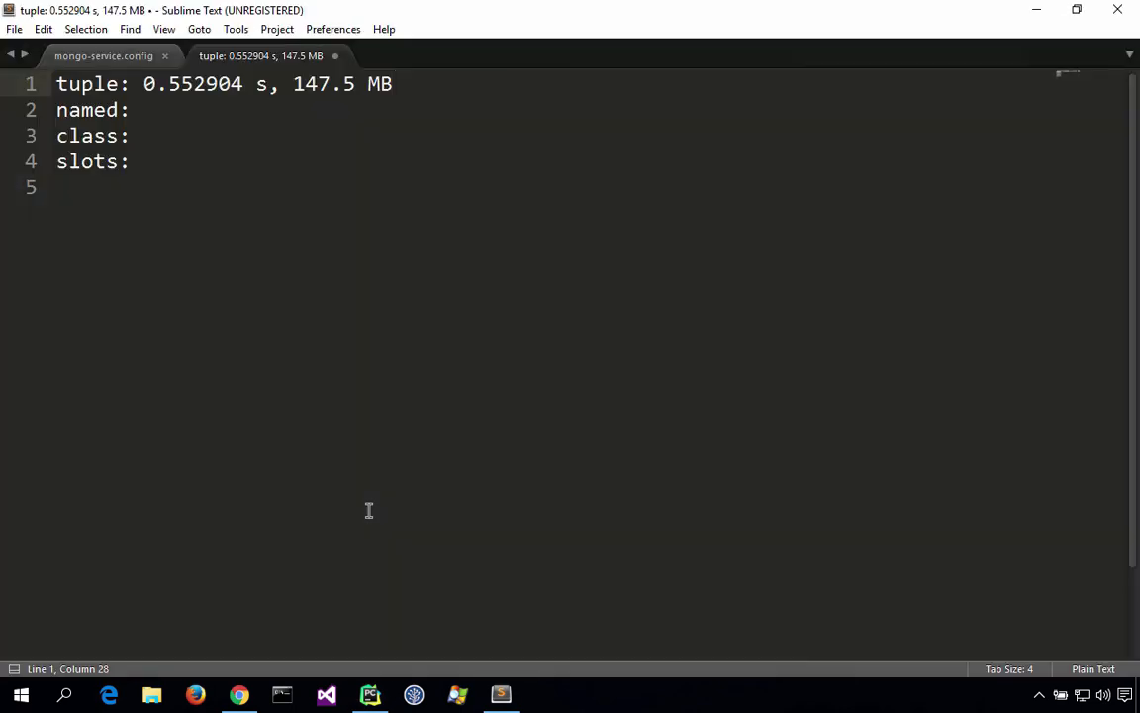
text(1.743079 s,)
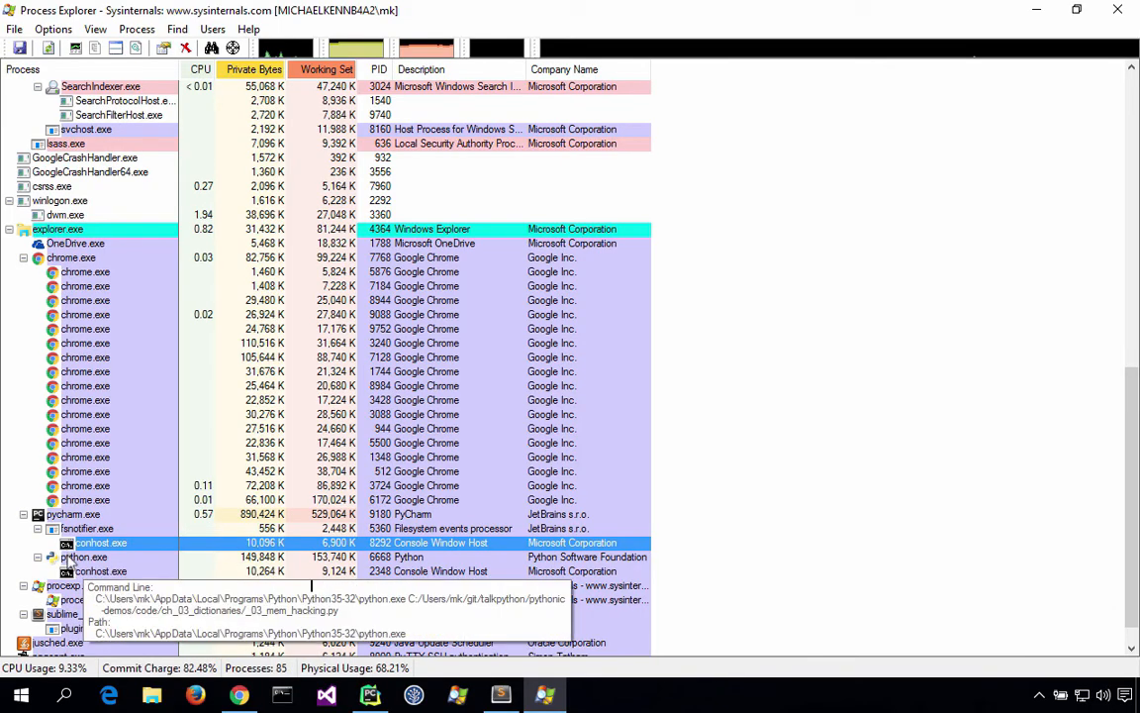
Read python.exe's Private Bytes and record the named-tuple memory, 143.3 MB.
double_click(83, 556)
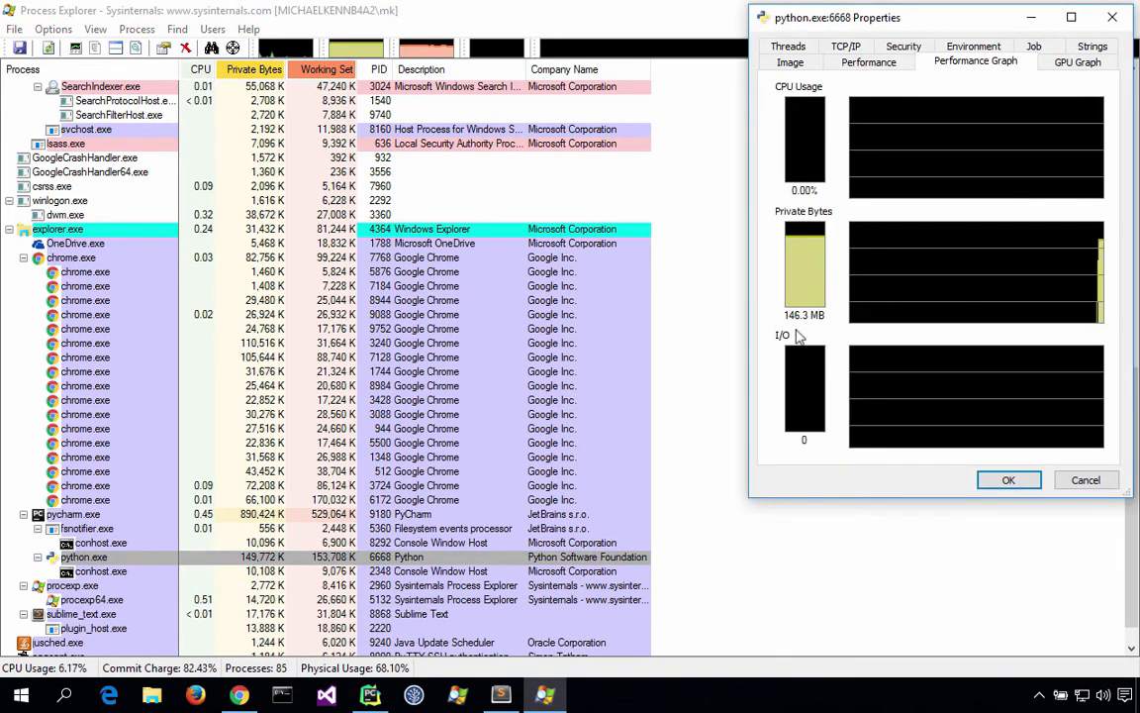
click(499, 693)
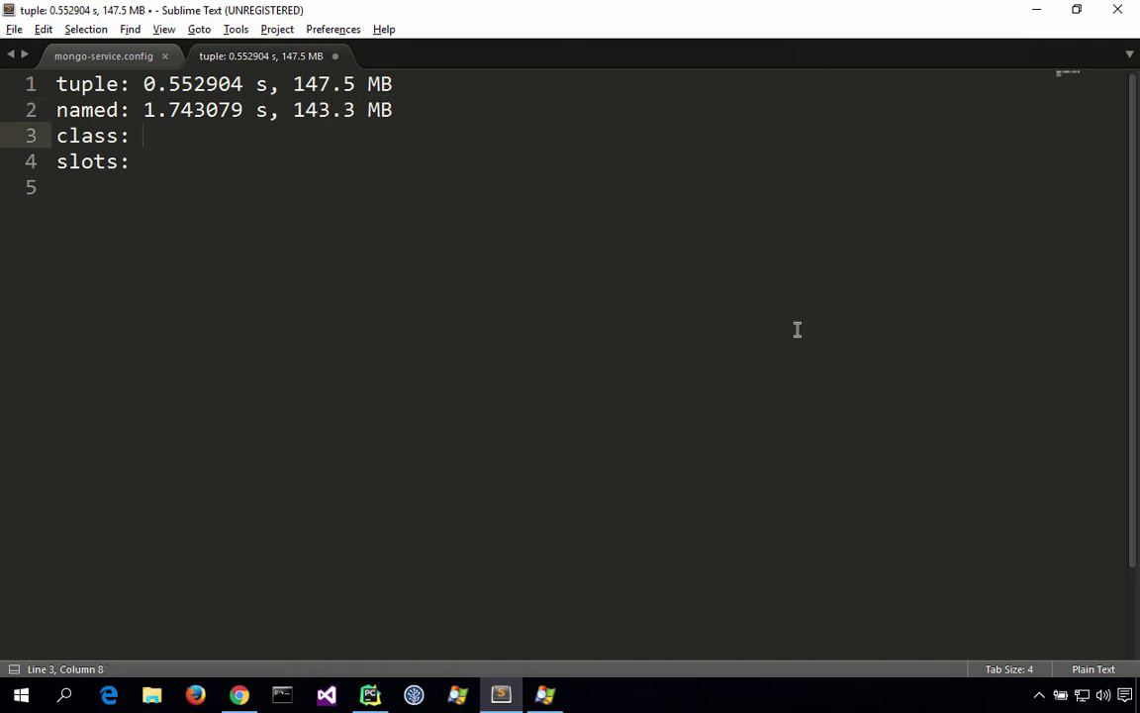
click(368, 693)
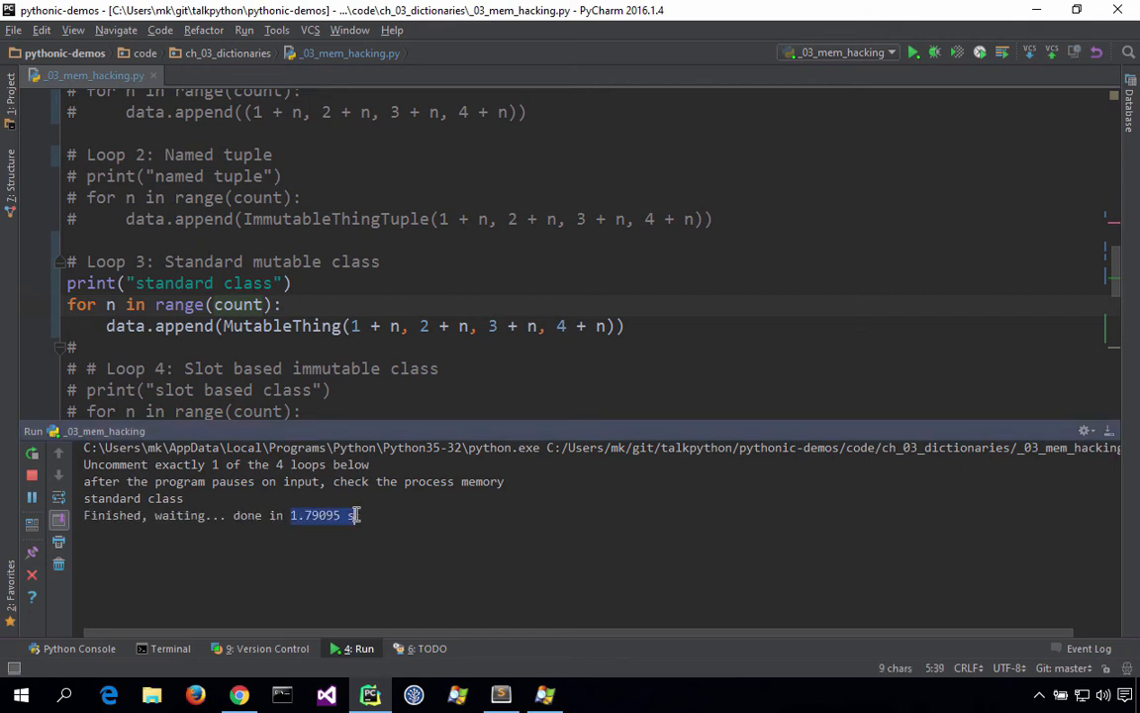
Complete the standard-class line with 1.79095 s and 241.1 MB.
click(499, 693)
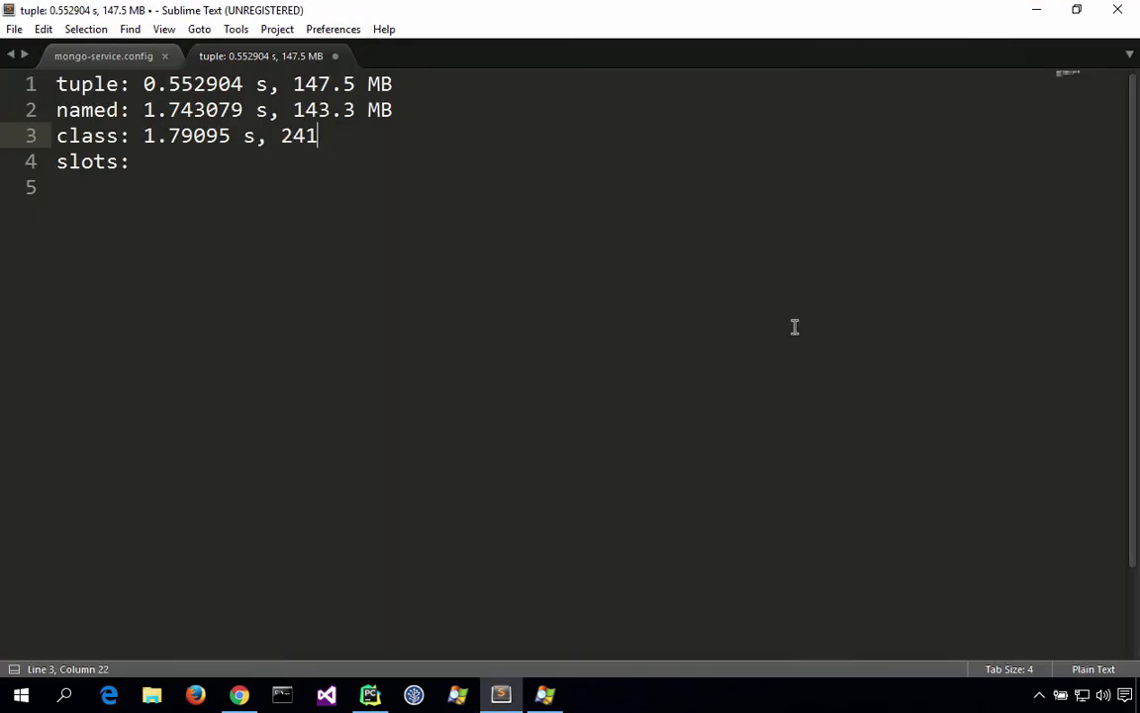
text(.1 MB)
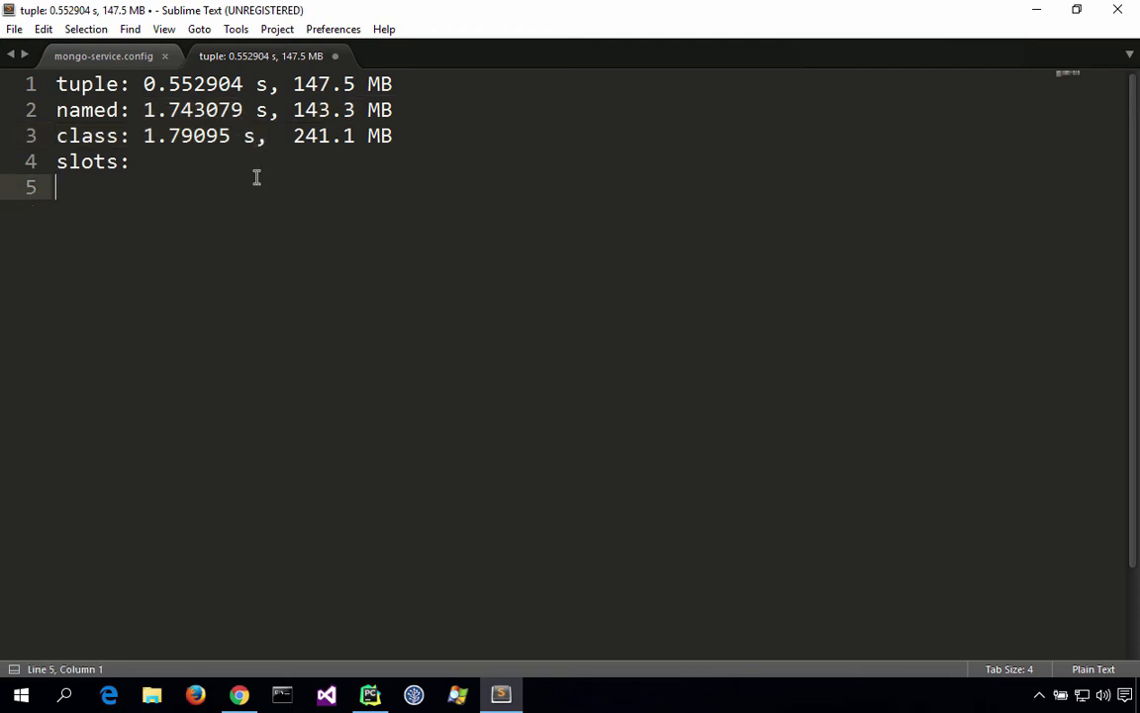
mouse_move(321, 241)
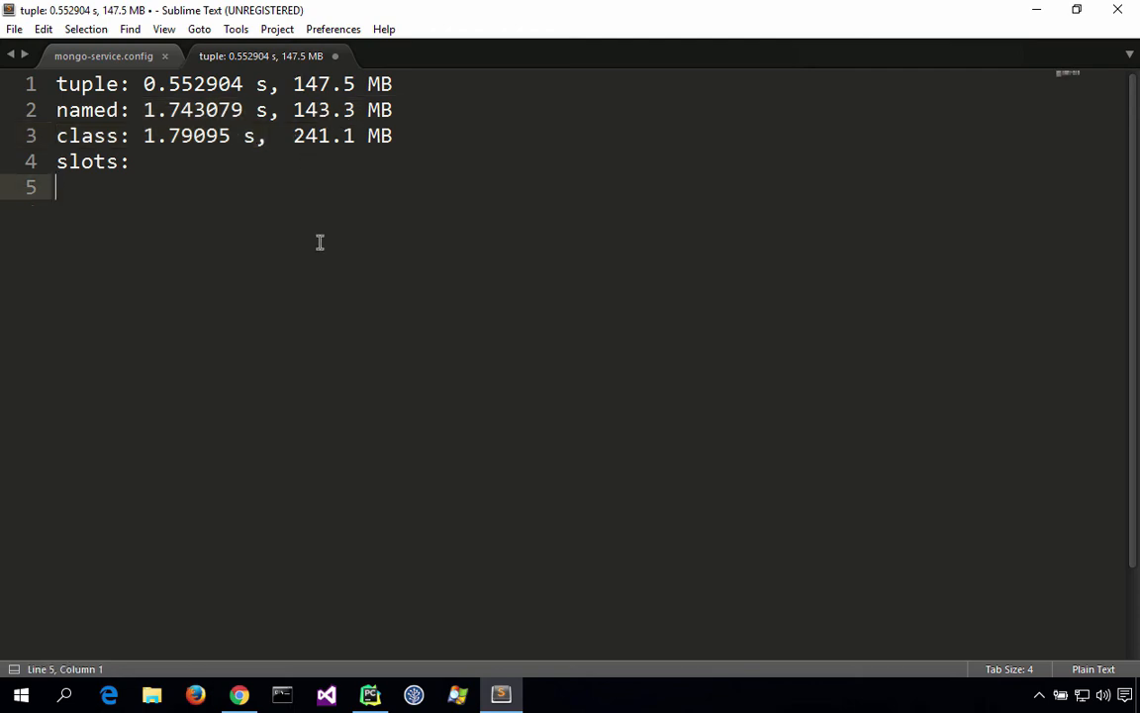
key(alt+tab)
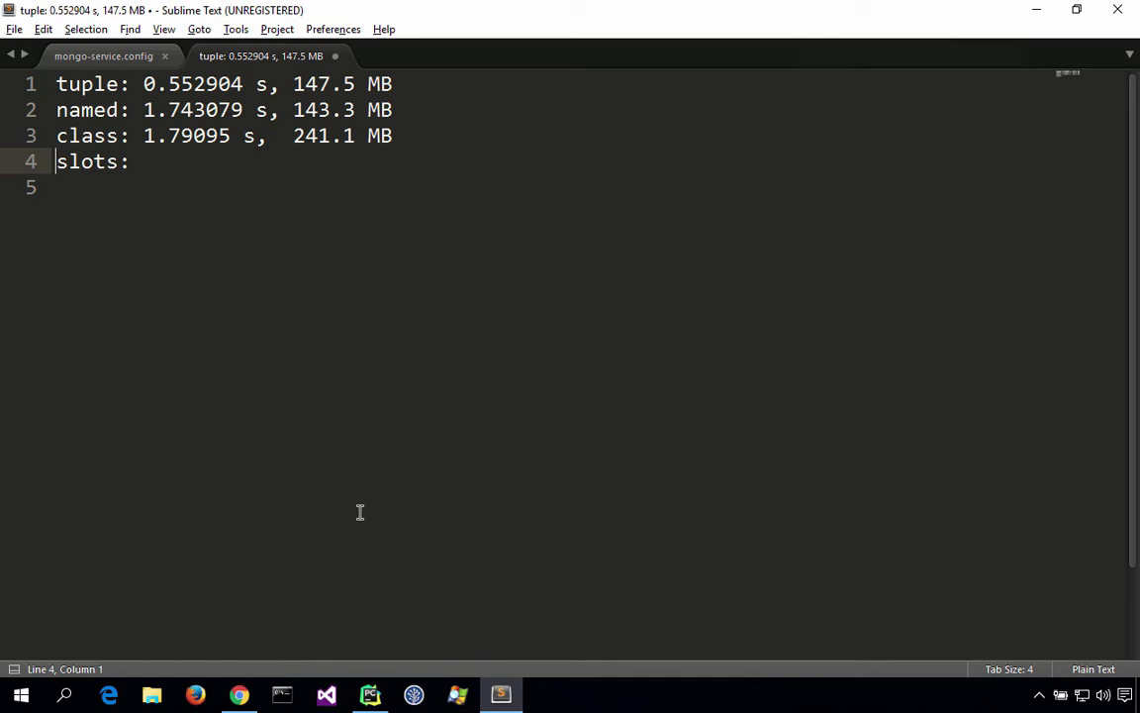
Log the __slots__ class run as '1.441938 s,' and '139.2 MB', finishing all four result lines.
text(1.441938 s,)
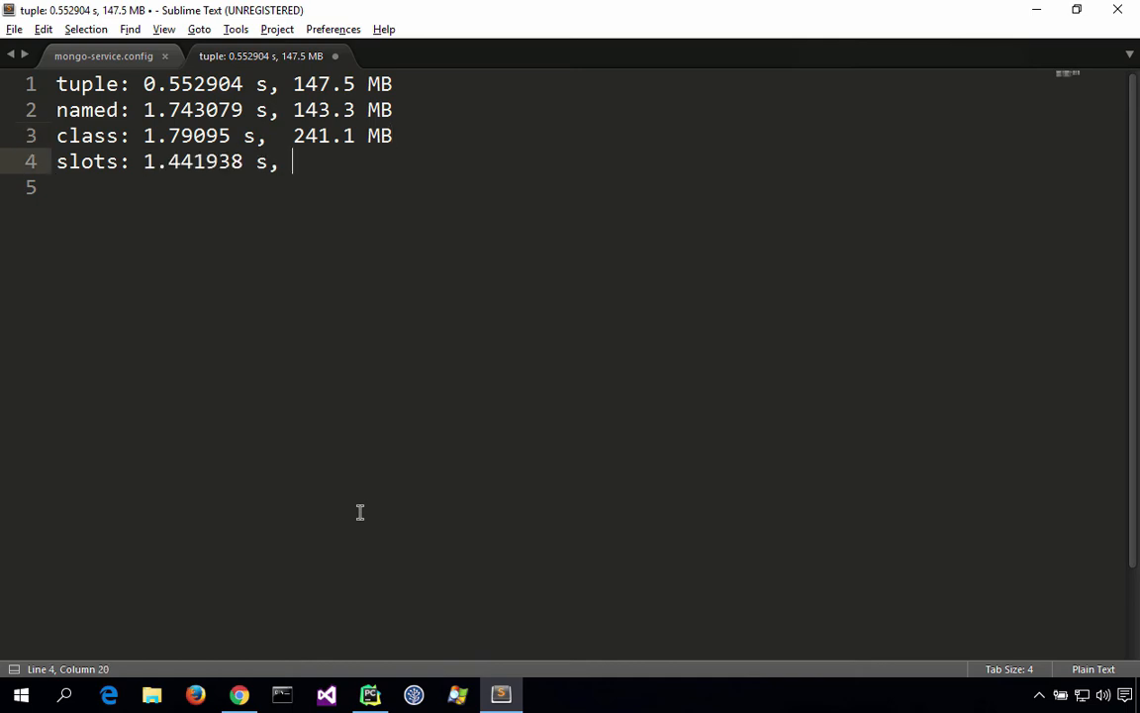
click(368, 693)
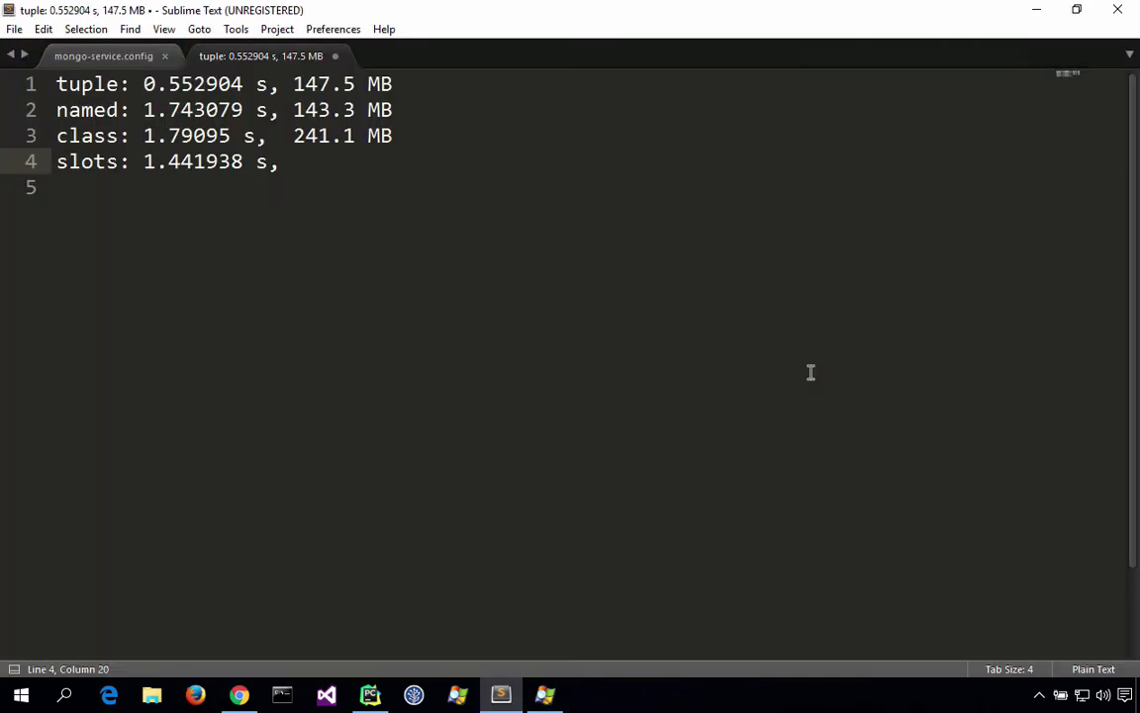
text(139.2 MB)
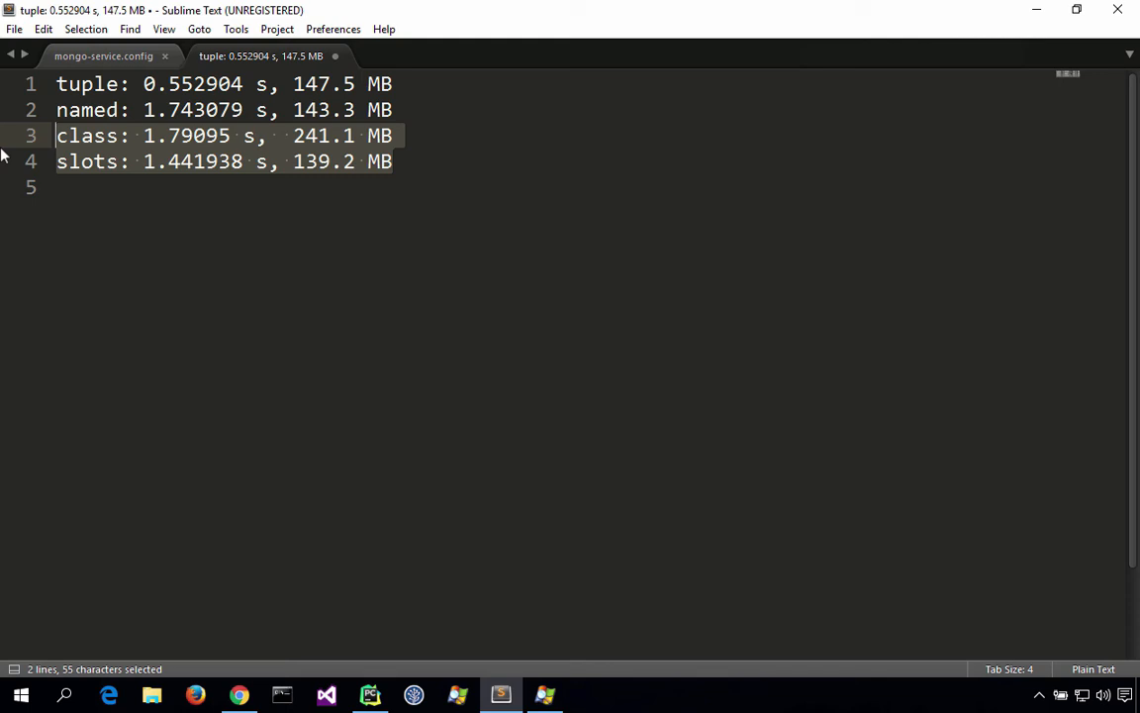
click(56, 186)
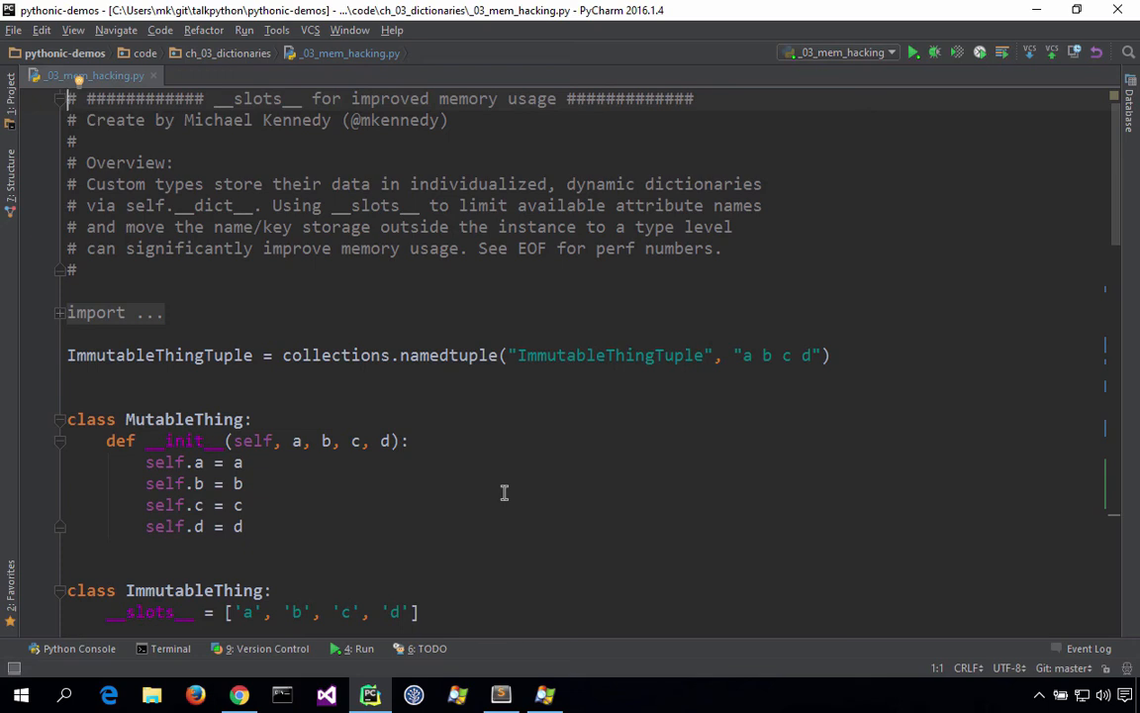
mouse_move(540, 618)
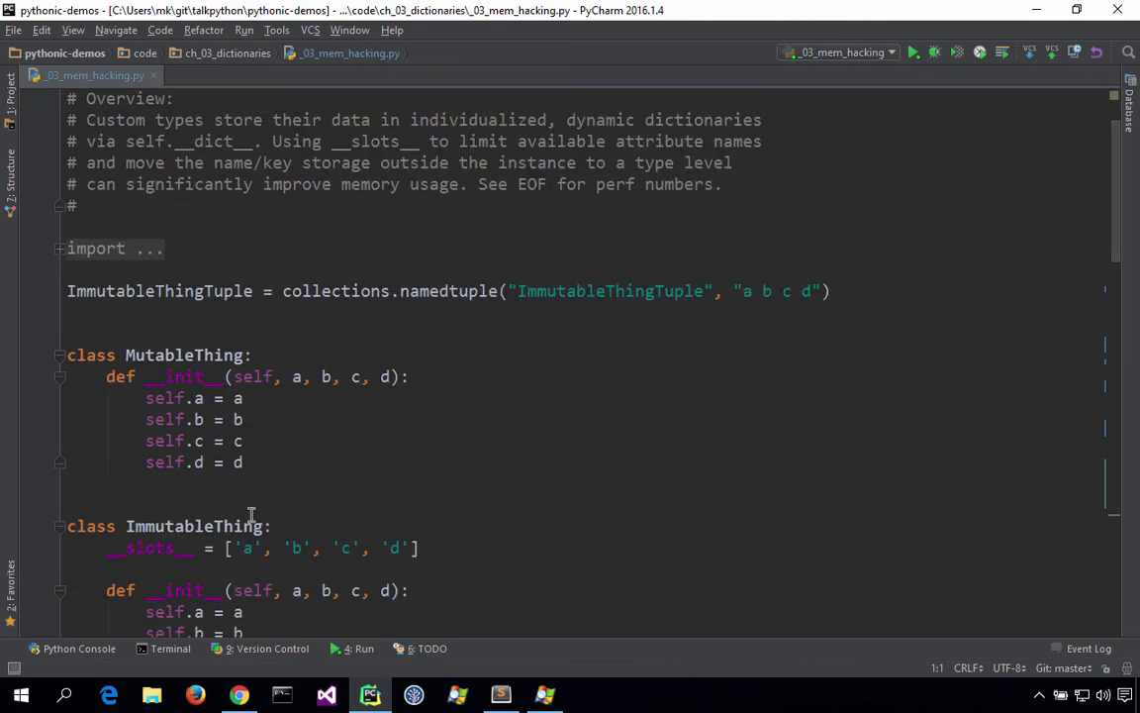
text(a =)
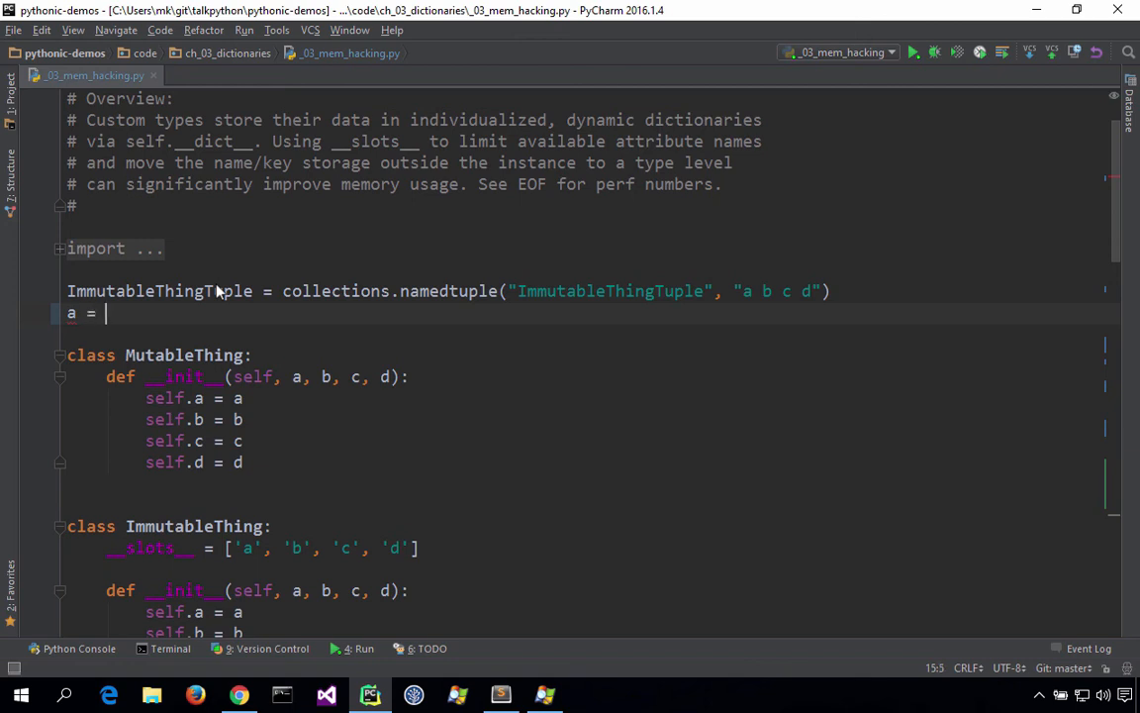
text(ImmutableThingTuple())
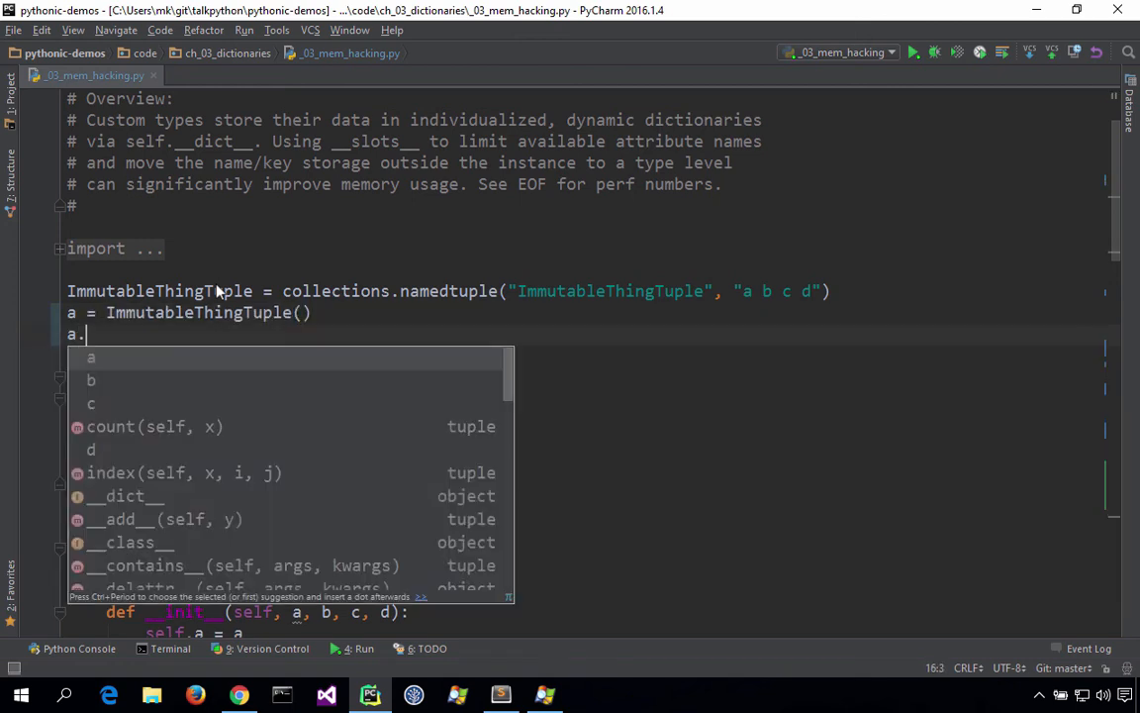
key(Escape)
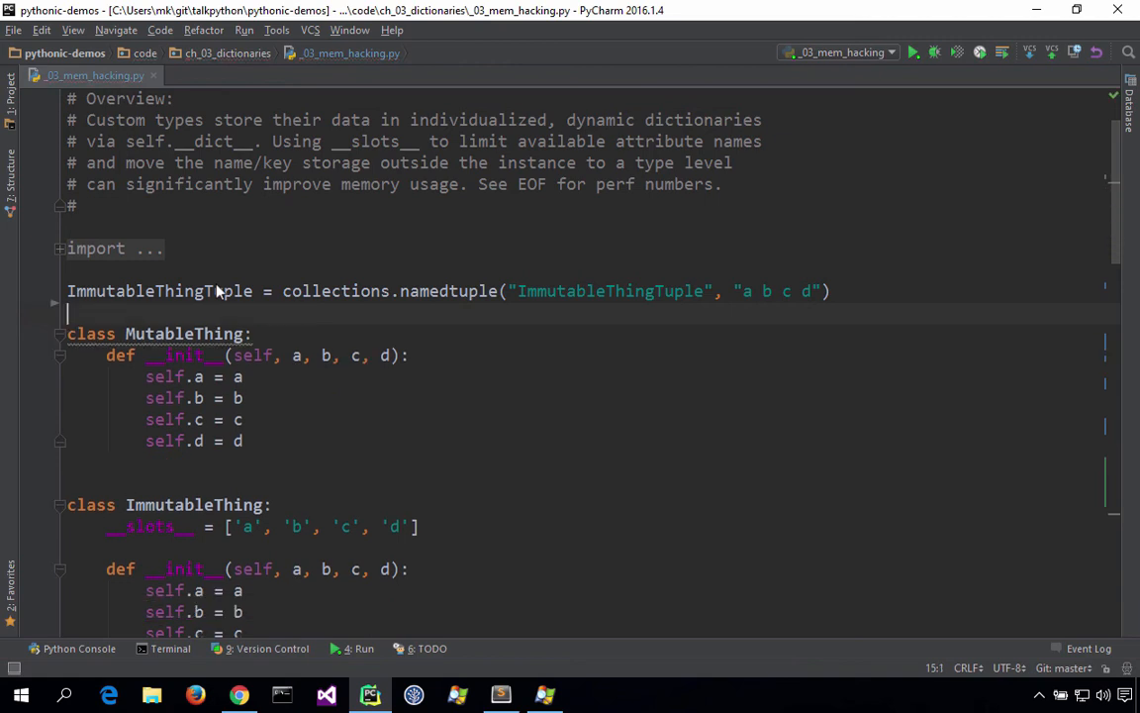
scroll(down, 3)
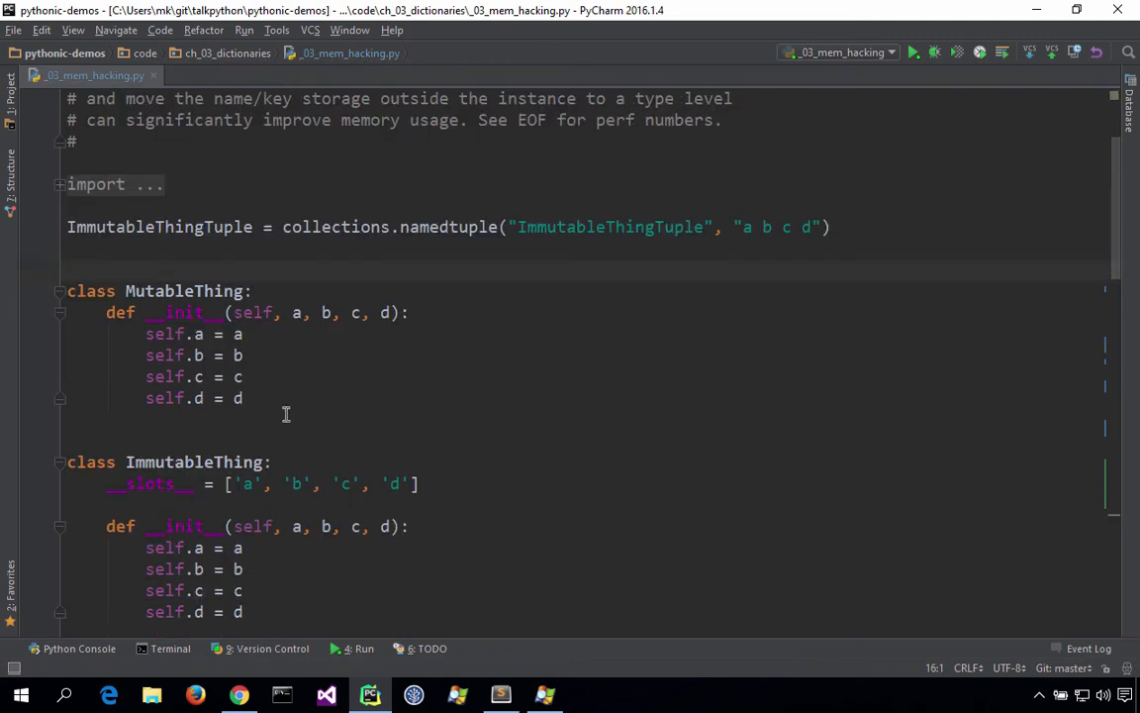